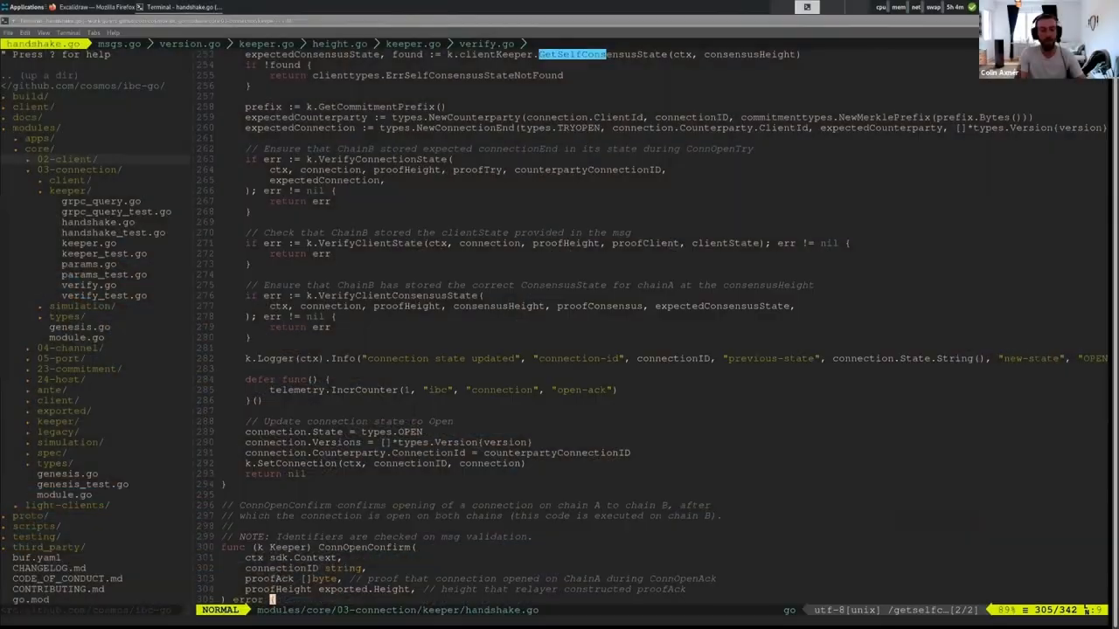
Scroll down past ConnOpenAck to bring the ConnOpenConfirm function on screen
scroll(down, 3)
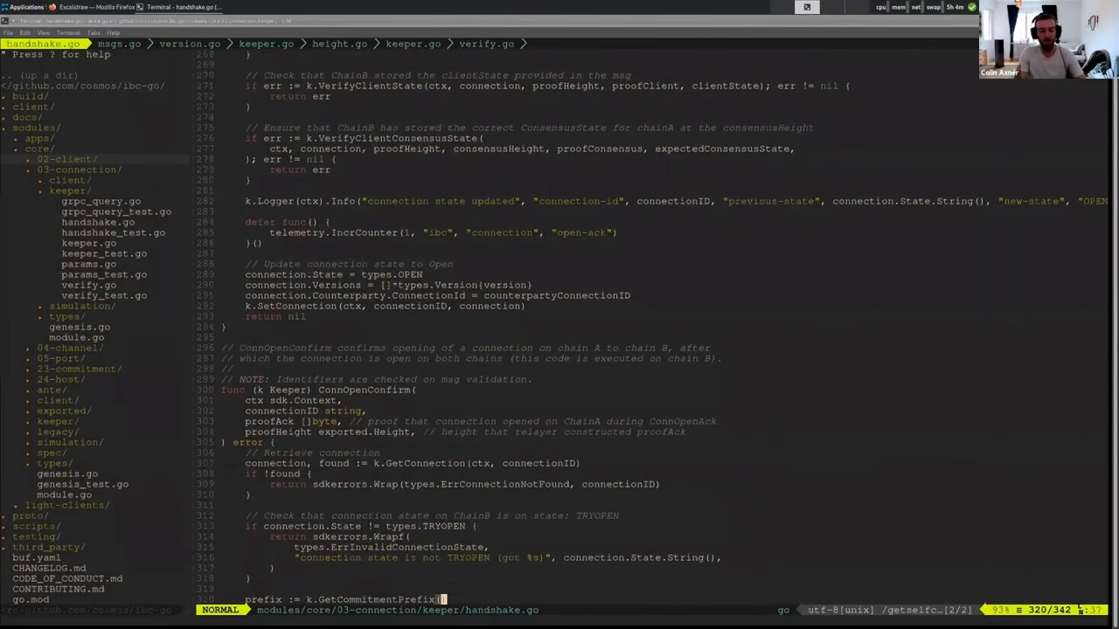
scroll(down, 3)
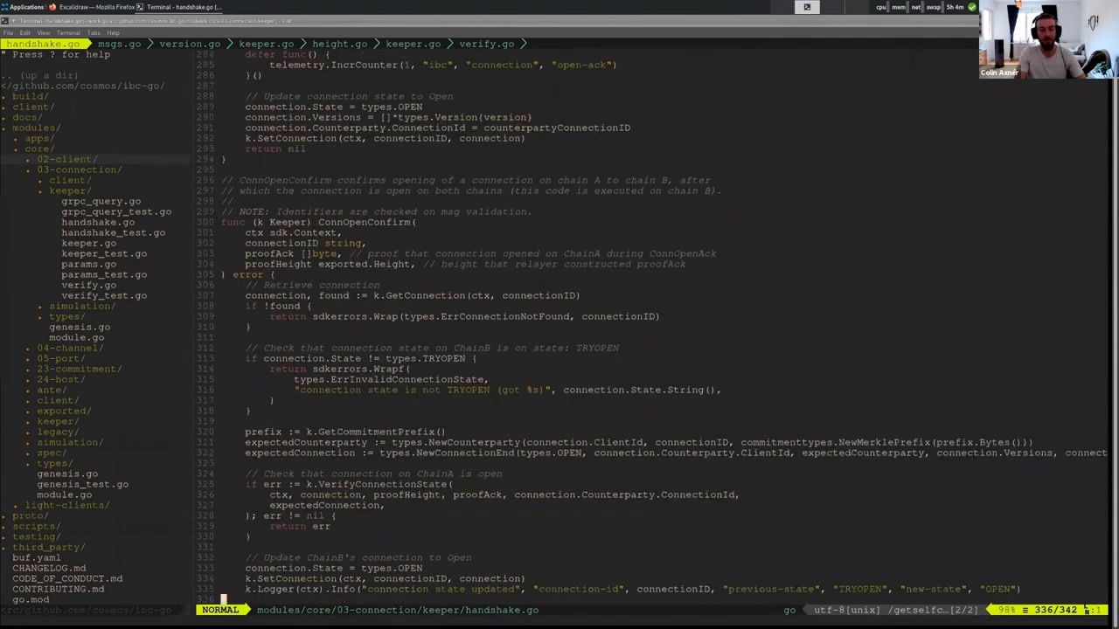
scroll(down, 3)
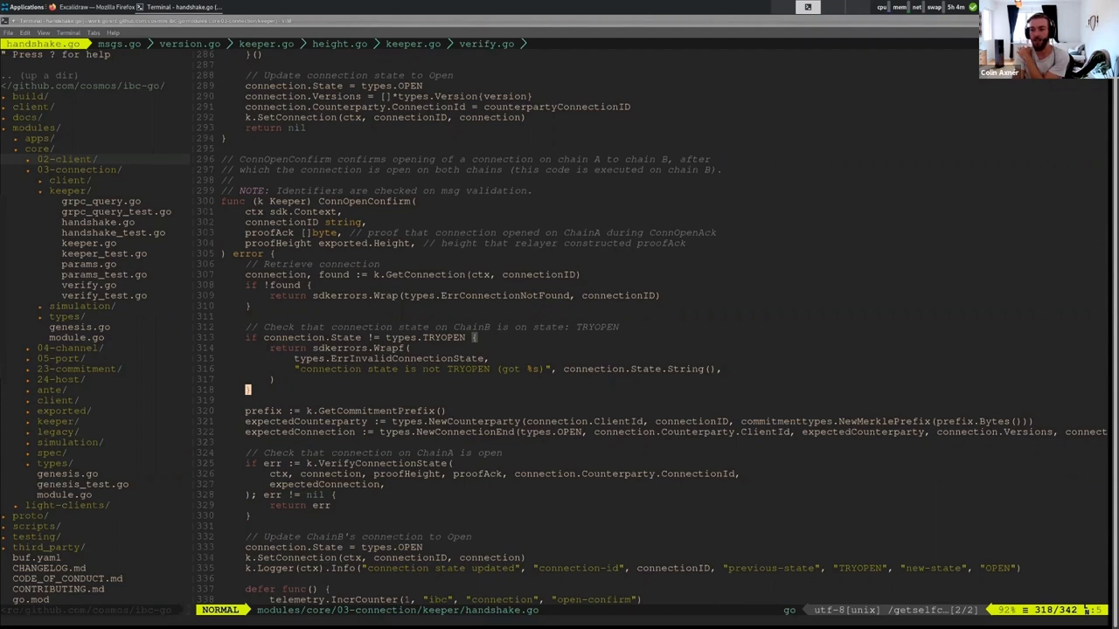
key(j)
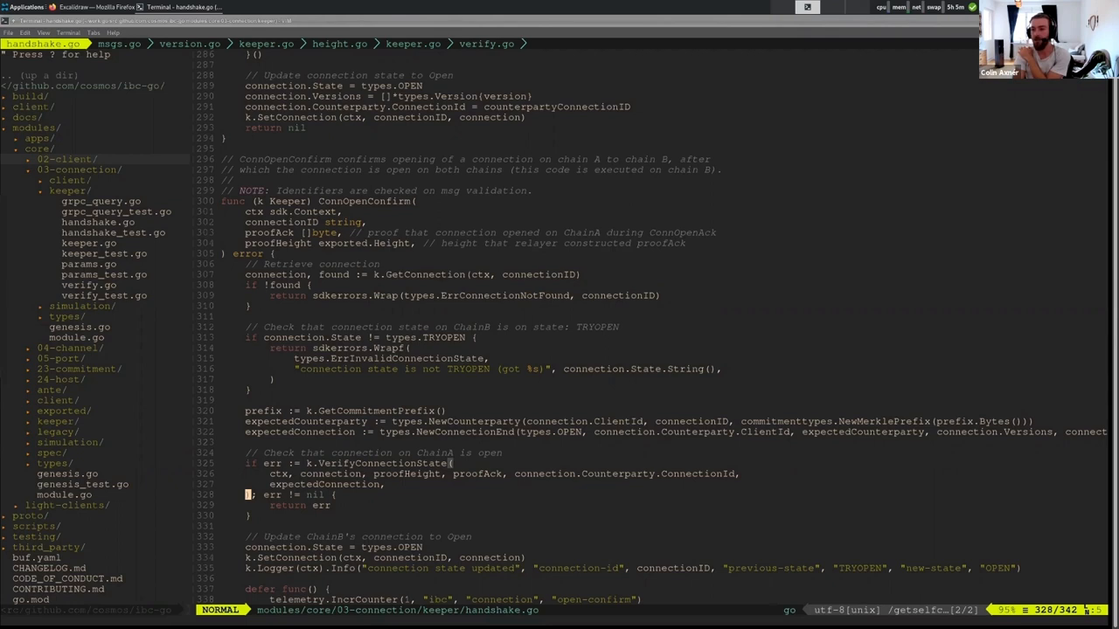
key(j)
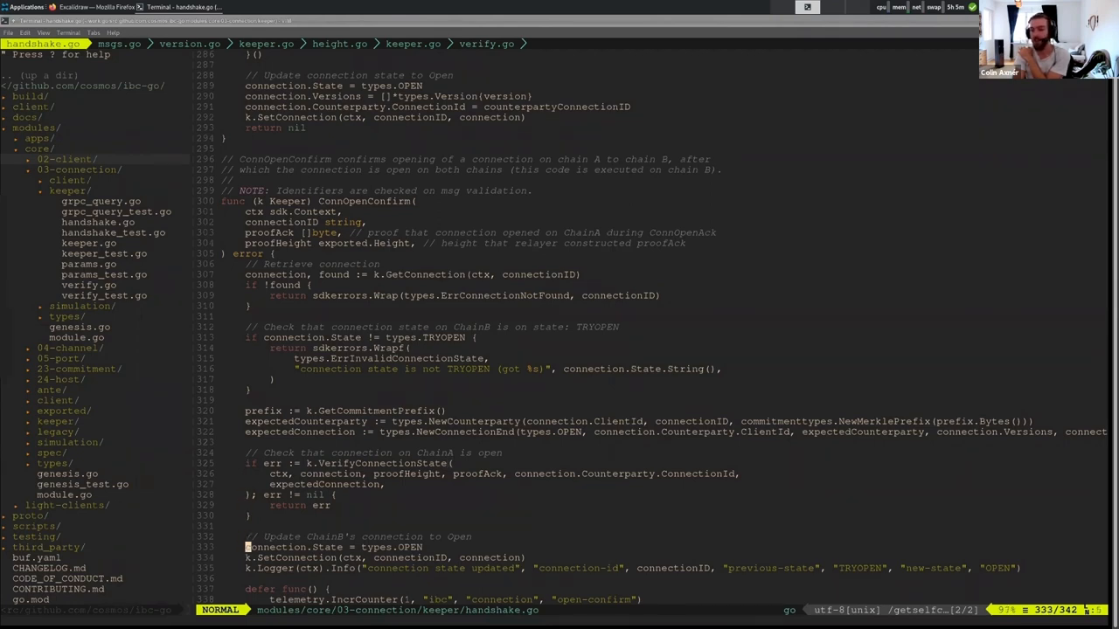
key(j)
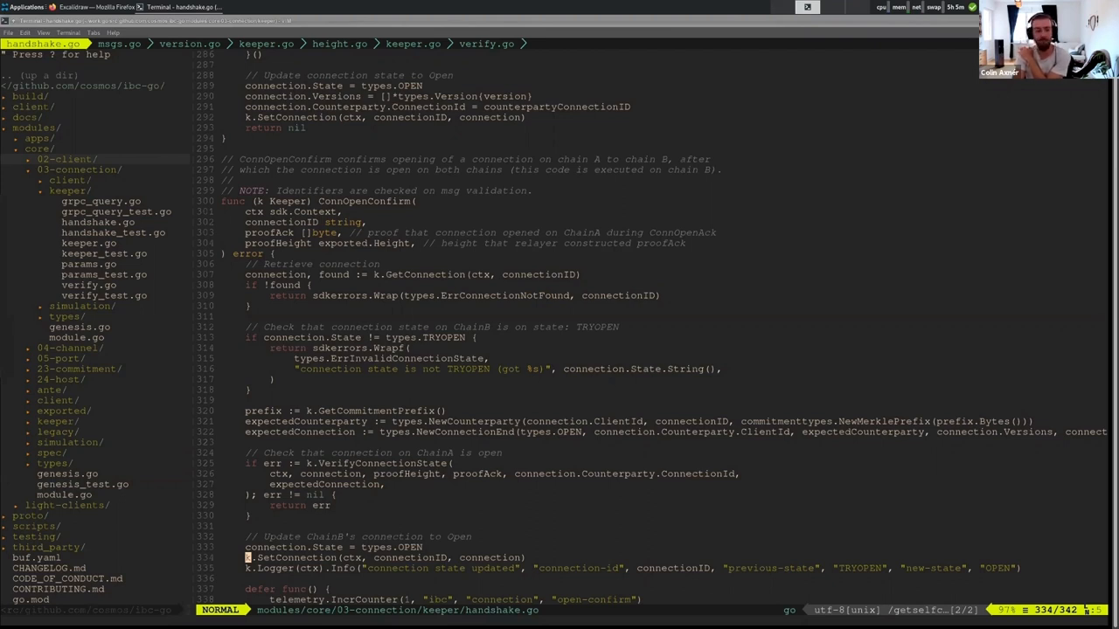
Scroll down to show ConnOpenConfirm from its doc comment to its final return
scroll(down, 3)
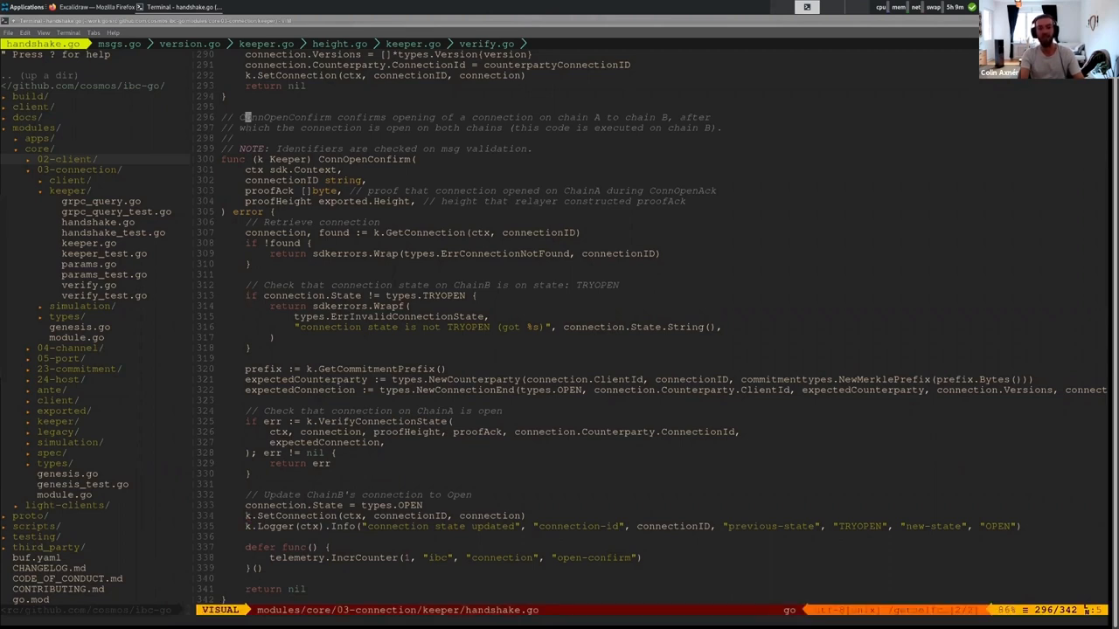
Leave the keeper file and load the Tendermint client_state.go from the sidebar
key(Escape)
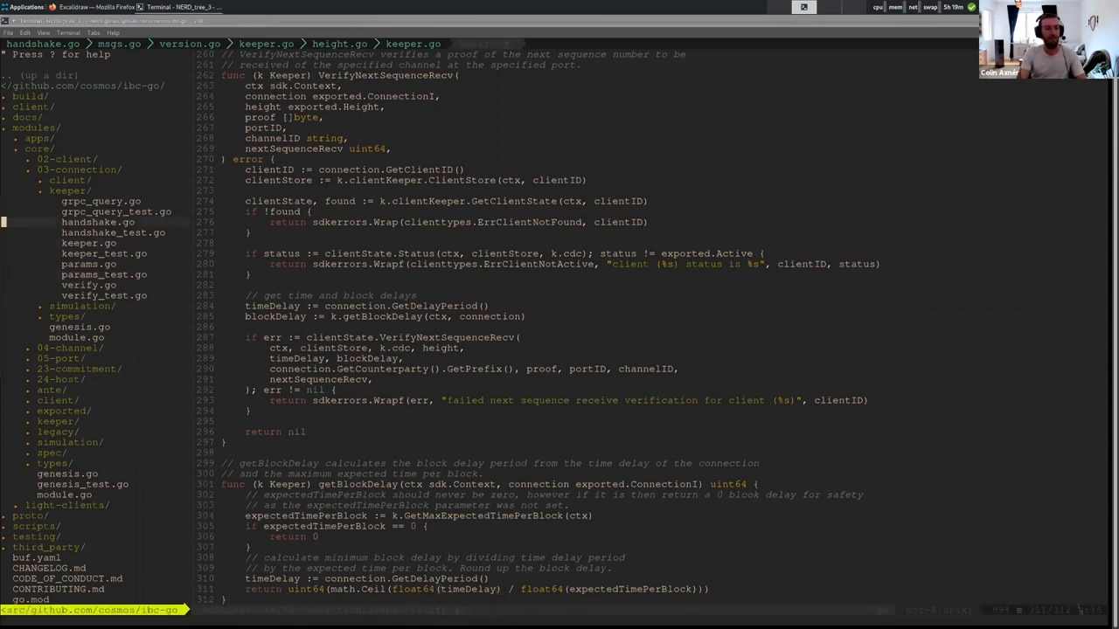
click(87, 285)
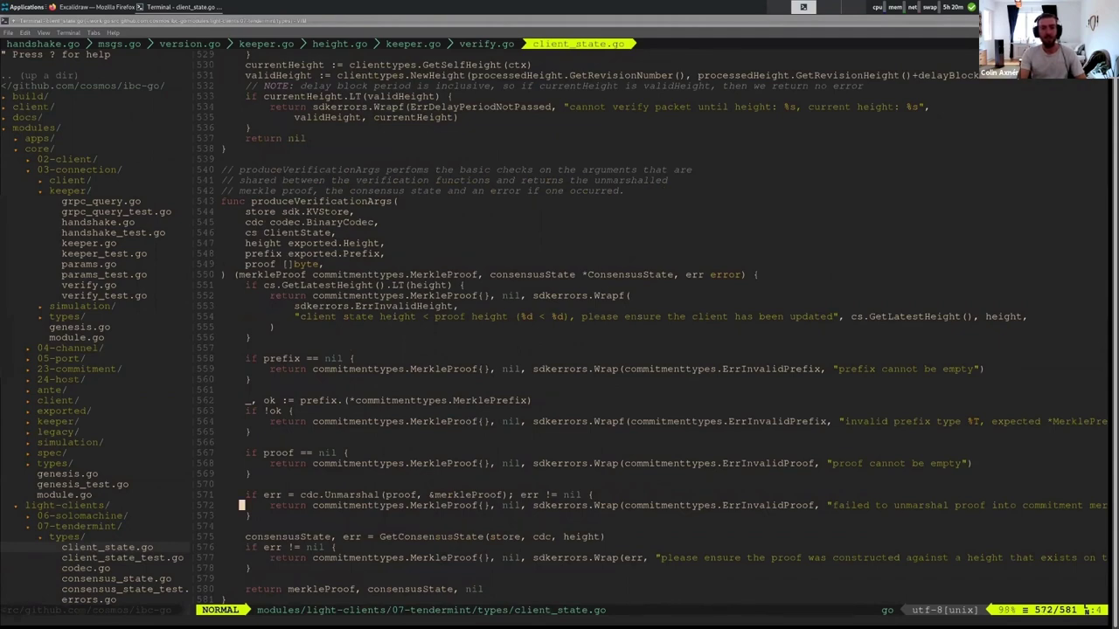
Scroll up in client_state.go until verifyDelayPeriodPassed is visible above produceVerificationArgs
scroll(up, 3)
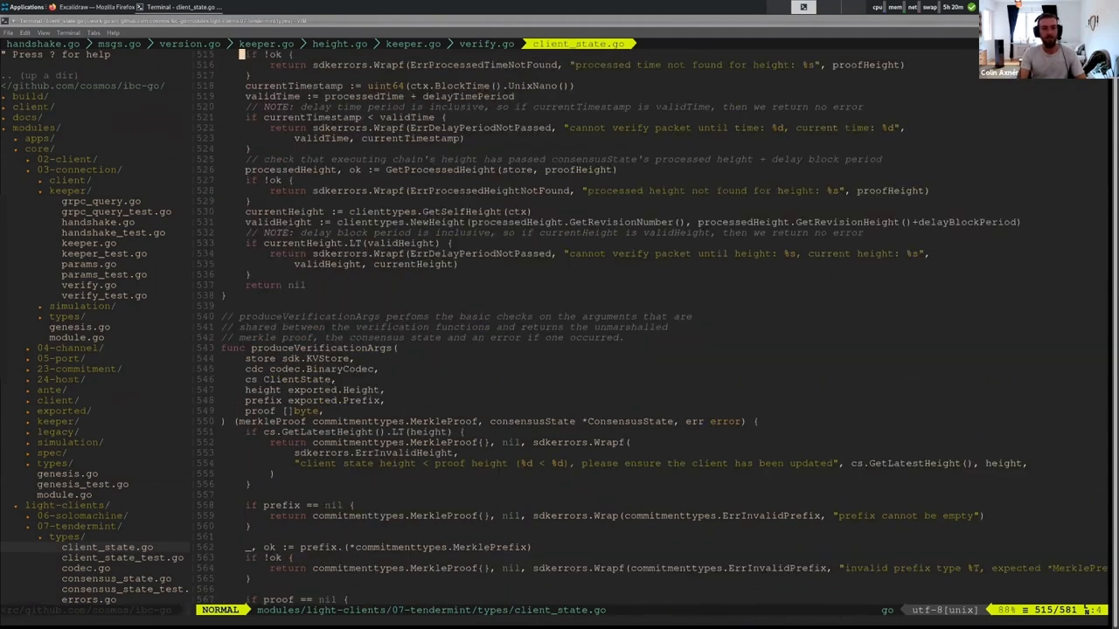
scroll(up, 3)
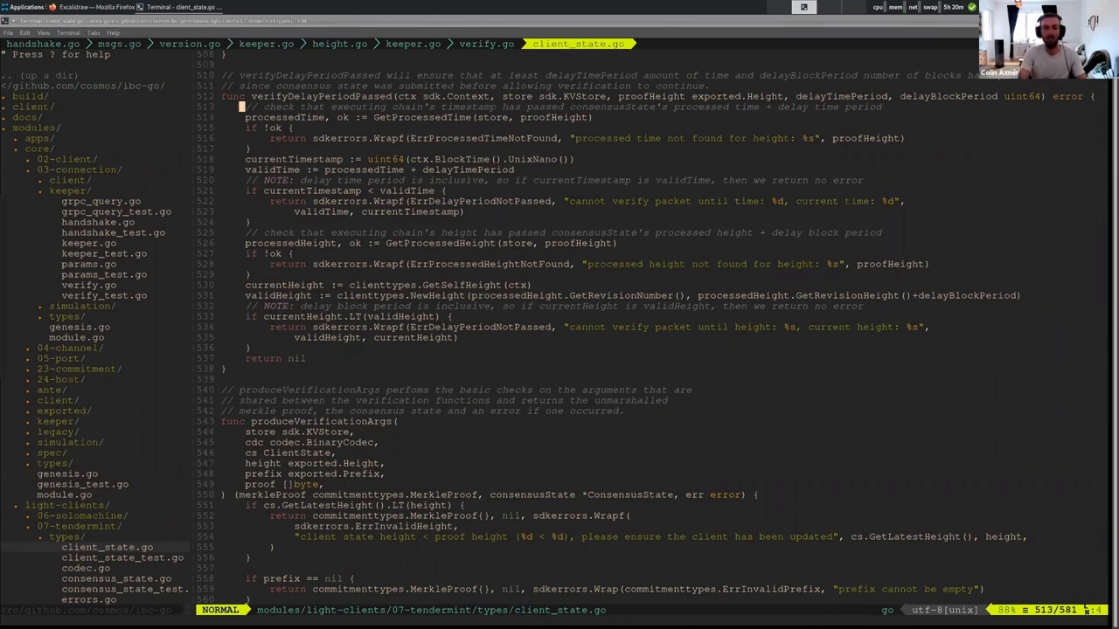
key(j)
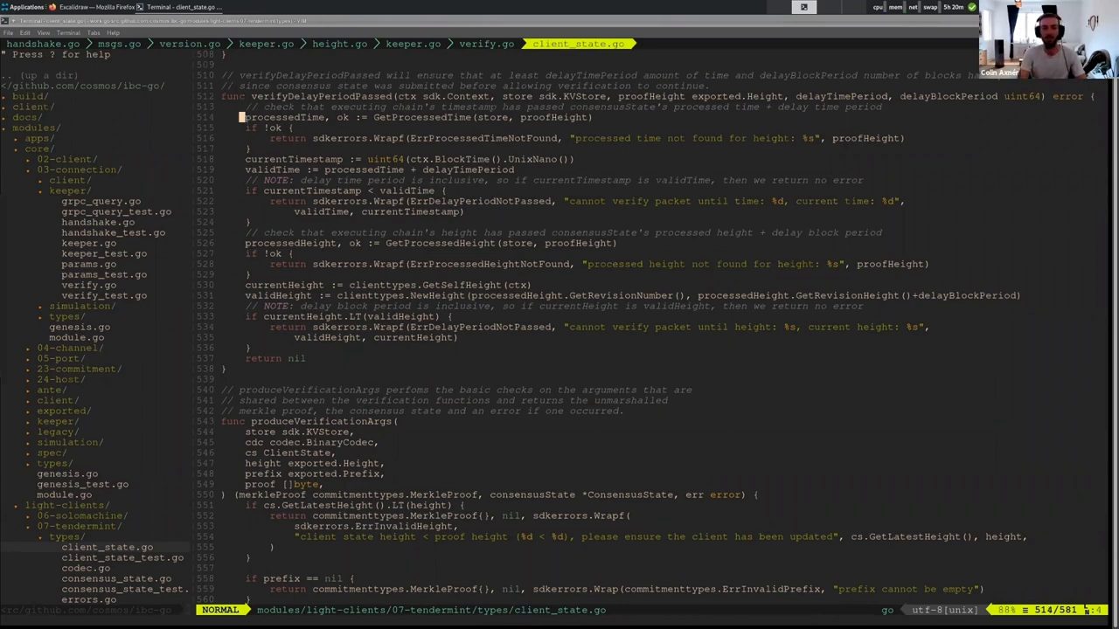